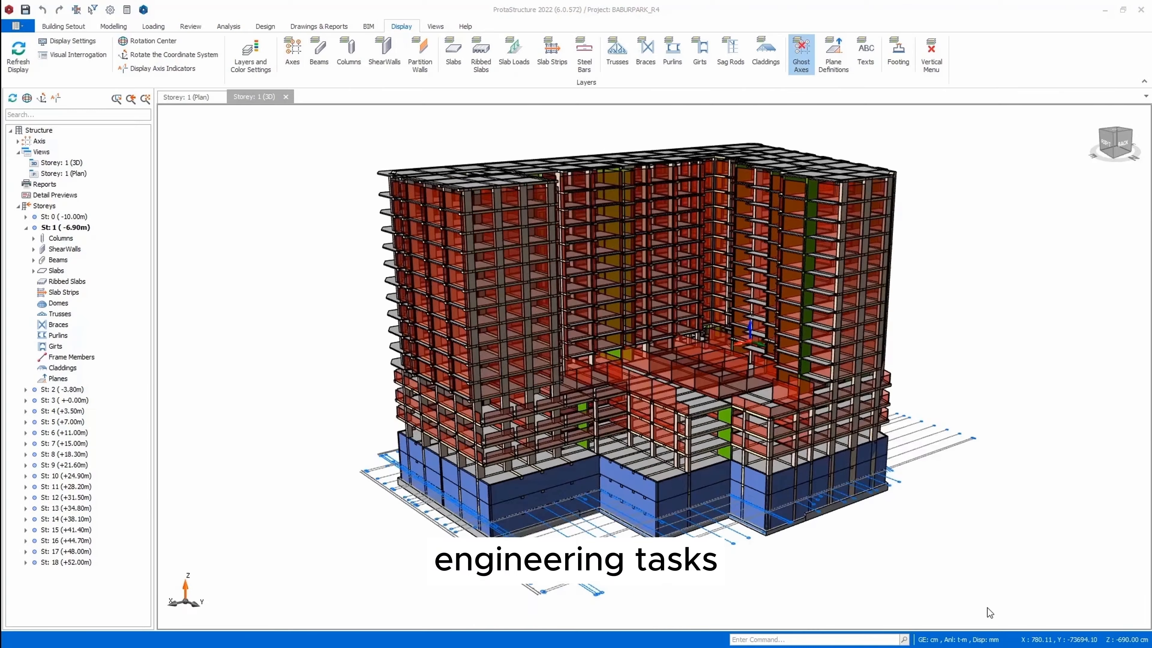
Step: Review the IBC seismic parameters, Site Class and response spectrum for the building model
{"action": "left_click", "coordinate": [186, 96]}
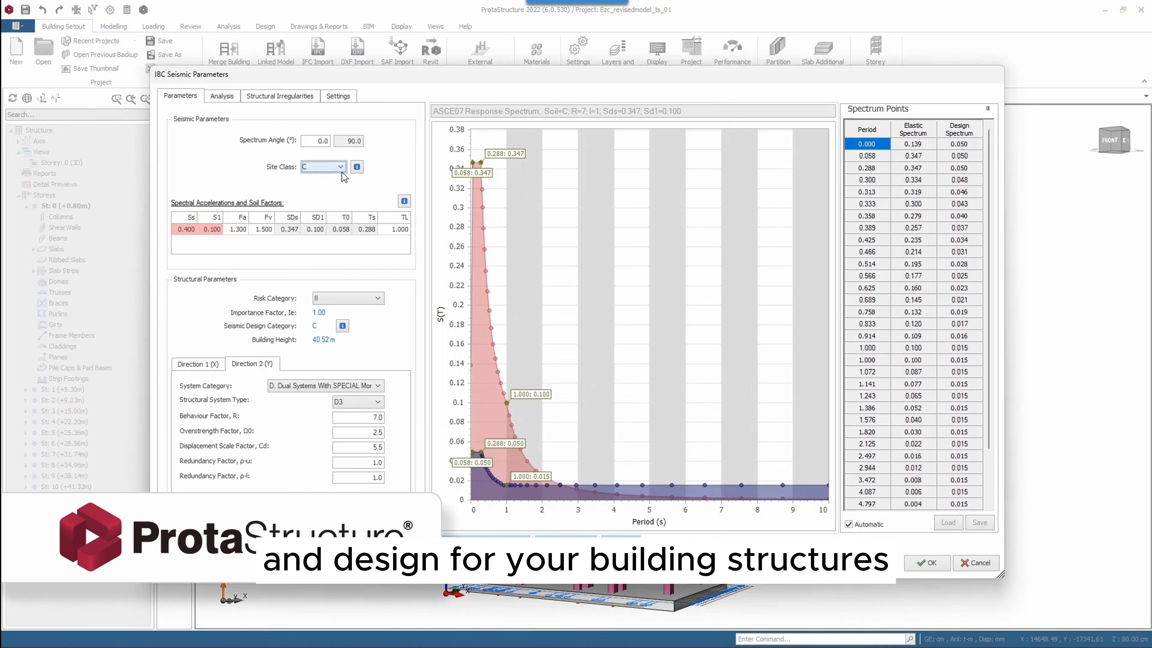
{"action": "left_click", "coordinate": [927, 562]}
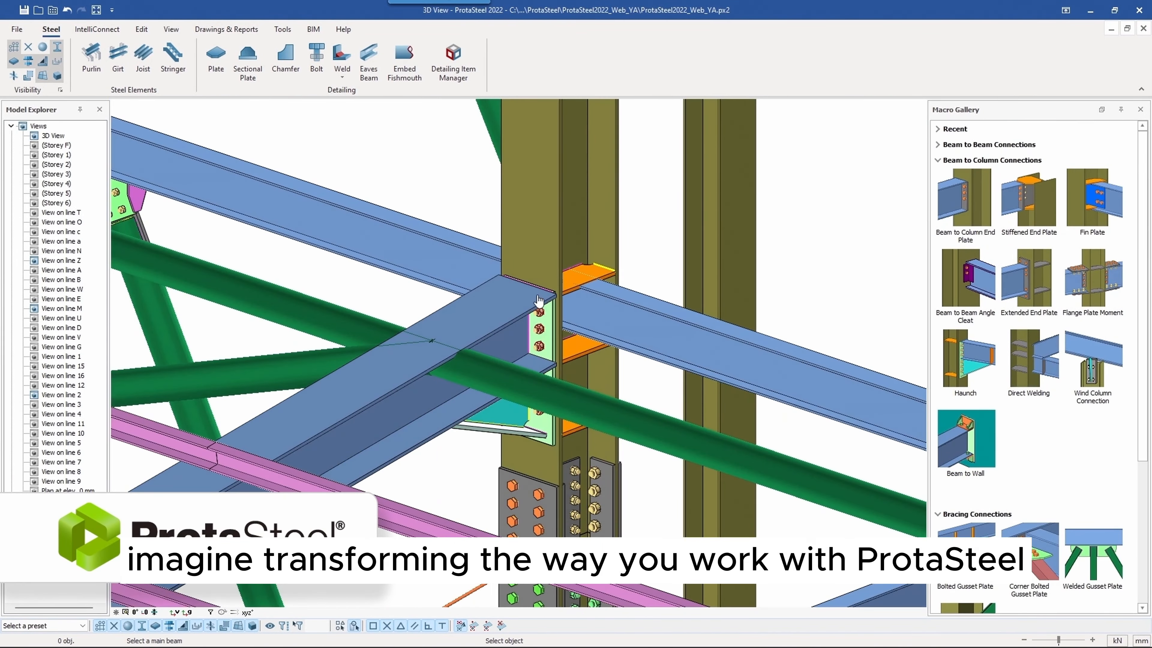
Step: Run IntelliConnect on the floor beams so nodes across the frame are connected automatically
{"action": "left_click", "coordinate": [96, 28]}
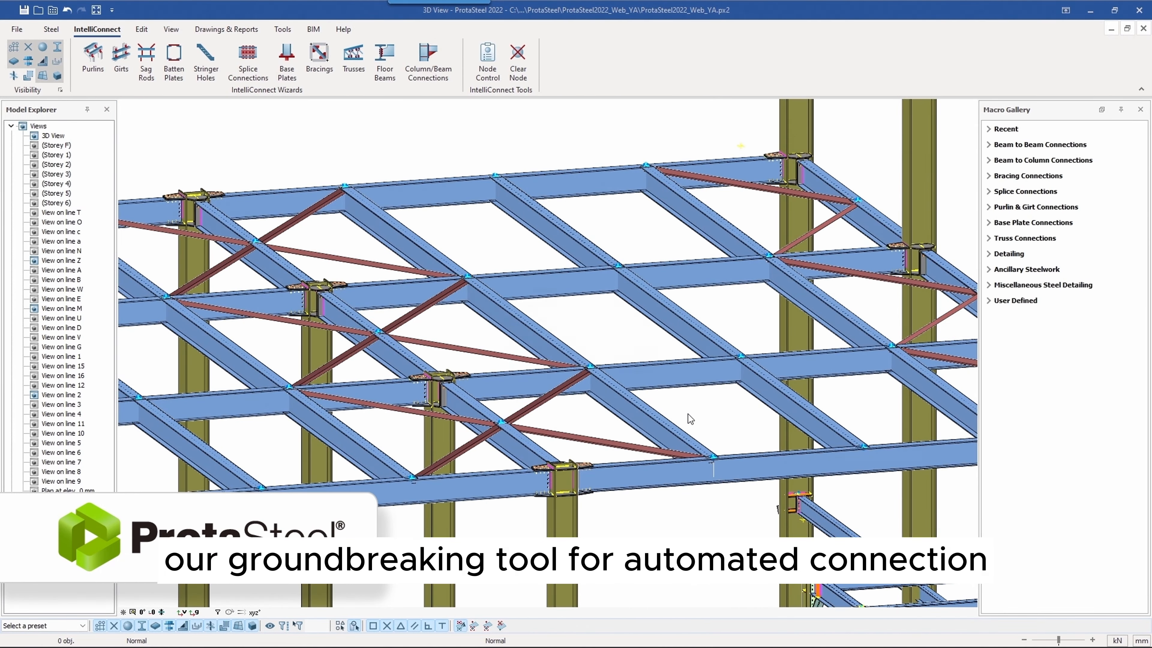
{"action": "left_click", "coordinate": [384, 60]}
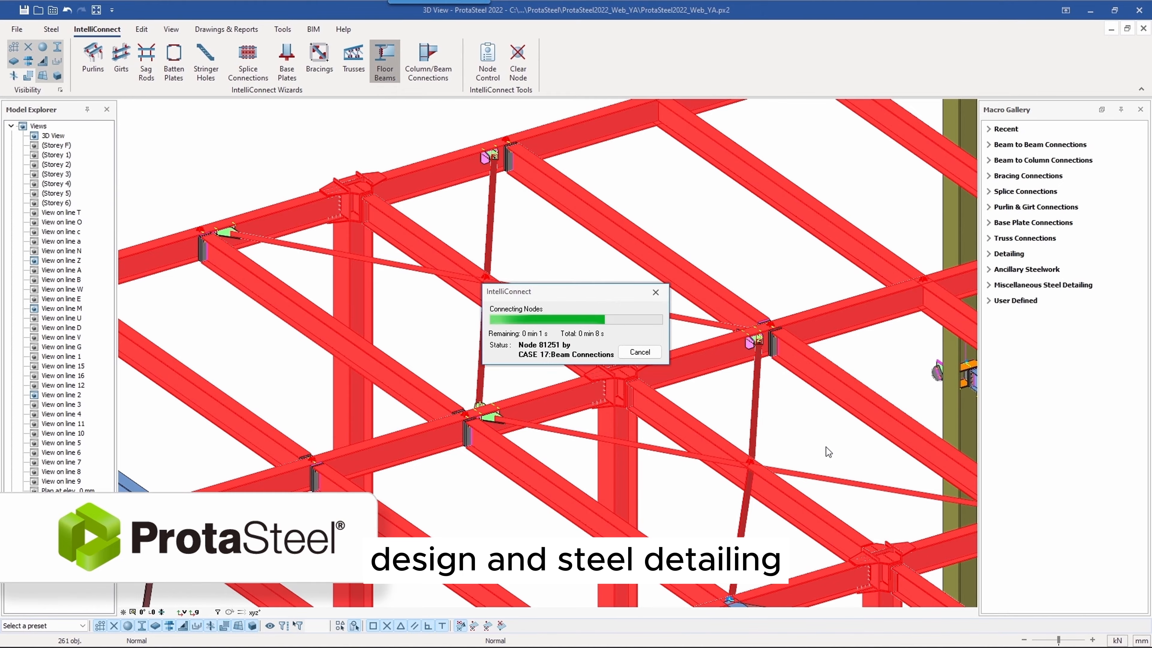
{"action": "left_click", "coordinate": [226, 29]}
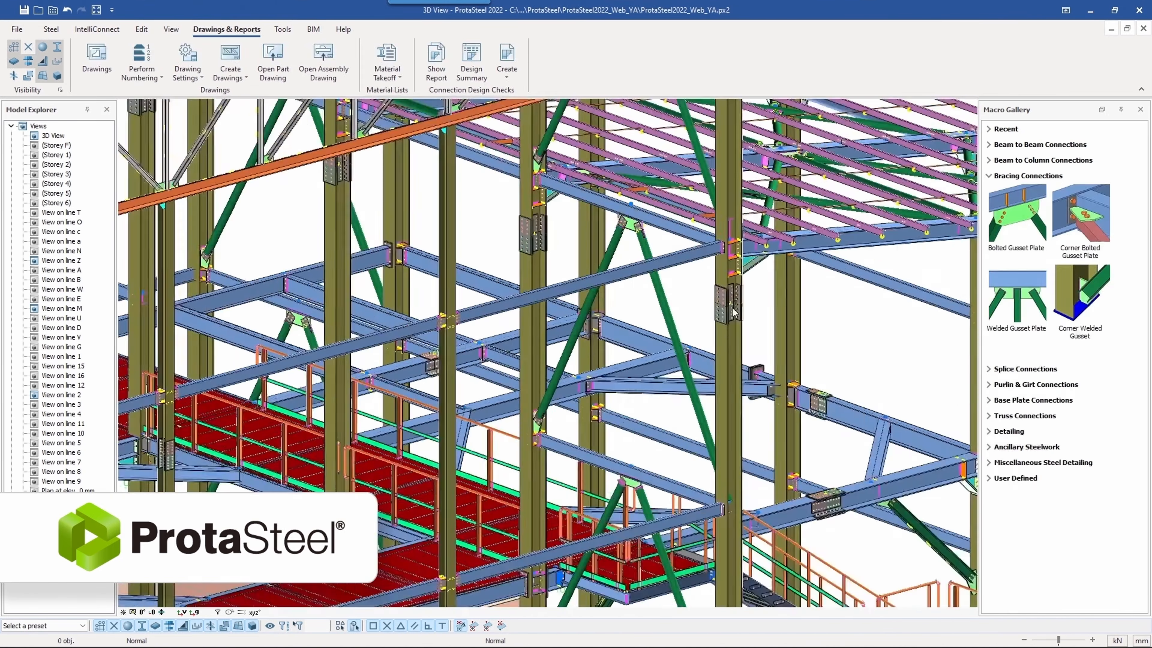
Step: Bring up the Steel Detailing Item Manager for the connected frame
{"action": "left_click", "coordinate": [50, 30]}
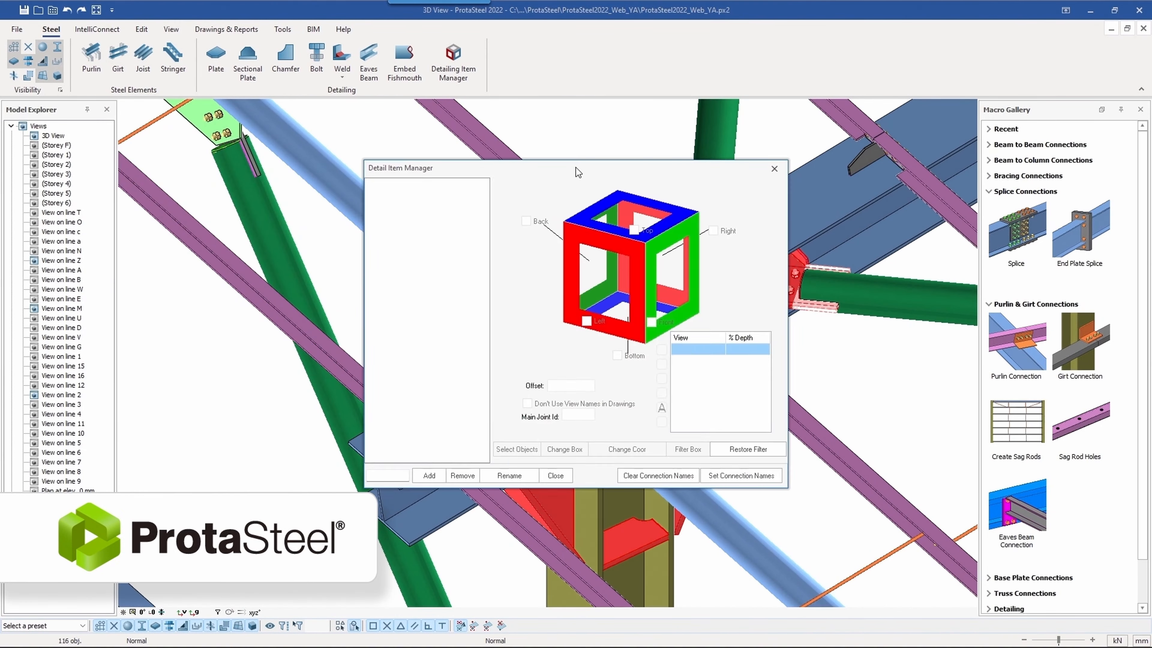
{"action": "left_click", "coordinate": [428, 475]}
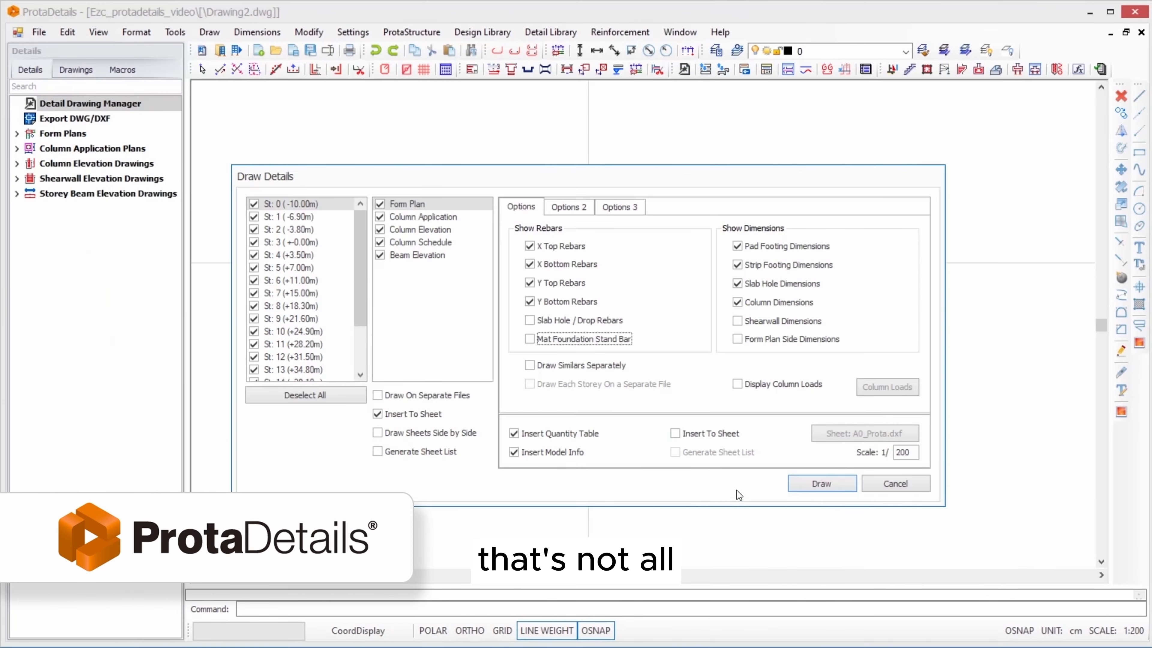
Step: Generate the storey detail drawing sheets and prepare the retaining wall design drawing
{"action": "left_click", "coordinate": [821, 484]}
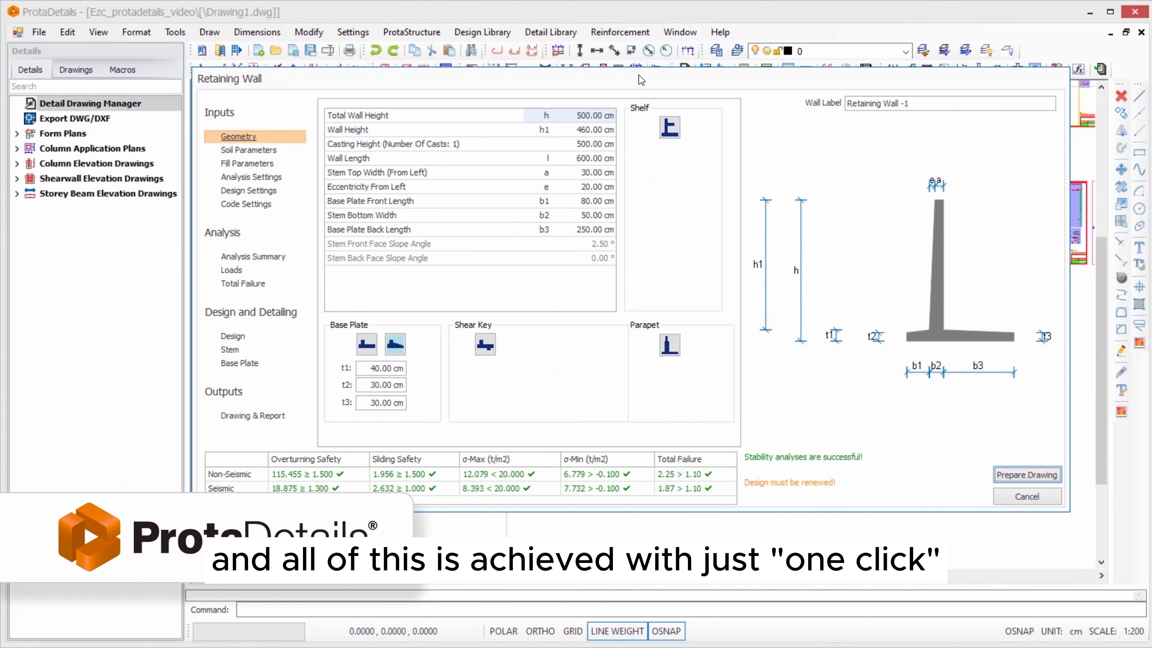
{"action": "left_click", "coordinate": [248, 190]}
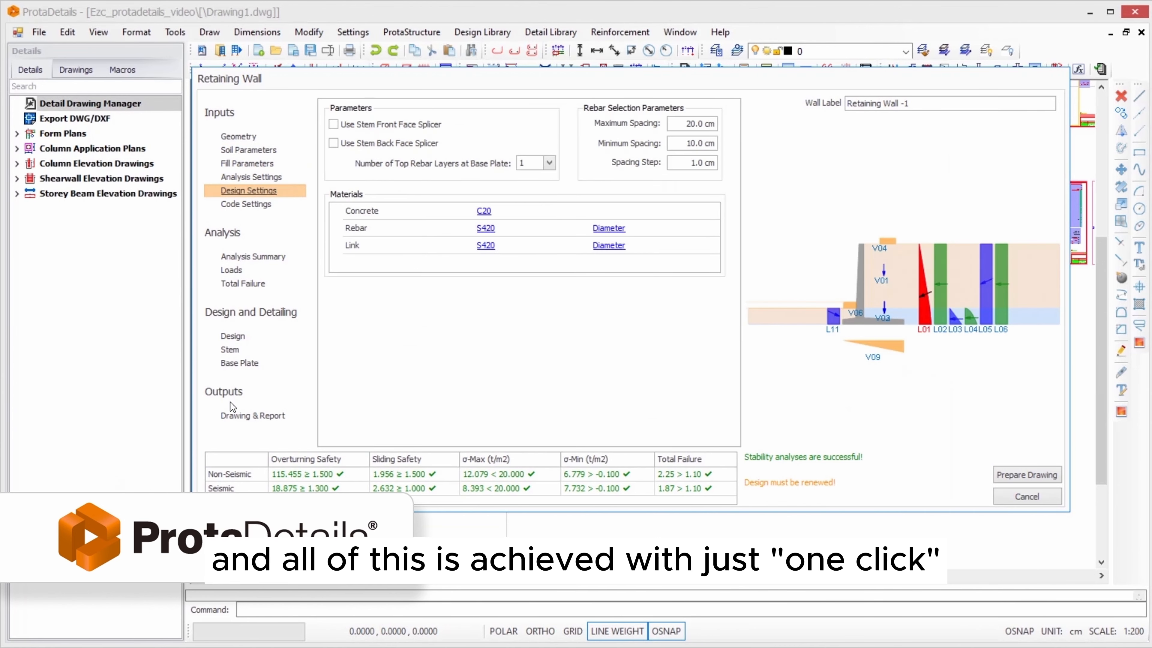
{"action": "left_click", "coordinate": [1027, 474]}
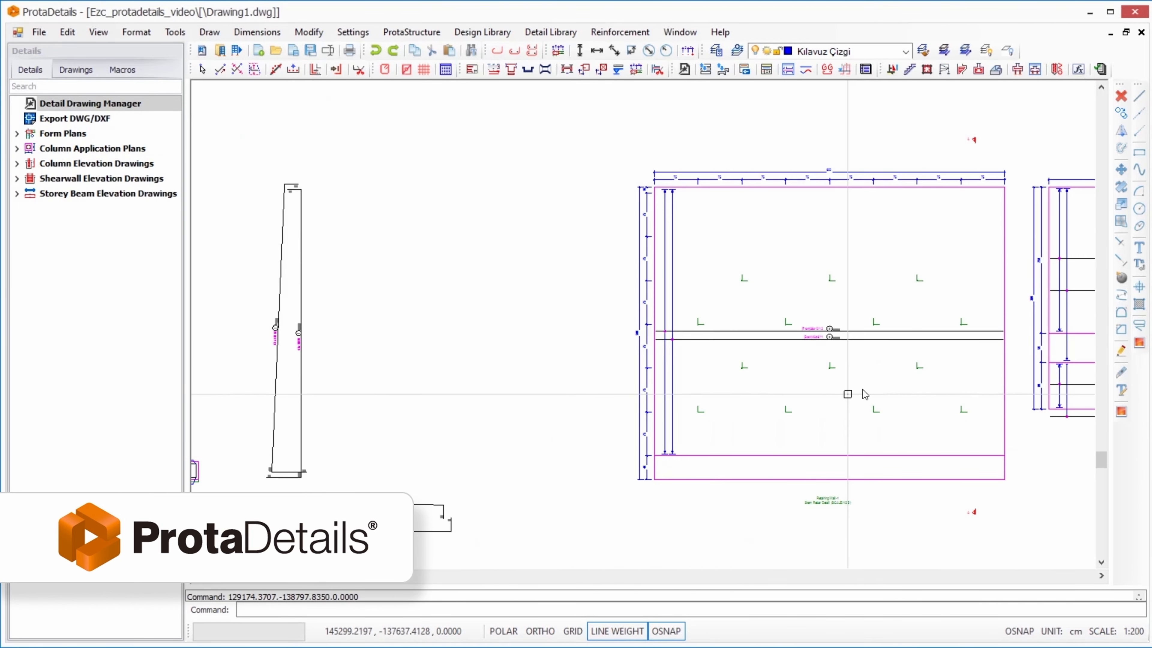
Step: Start a pile design from the Design Library
{"action": "left_click", "coordinate": [481, 31]}
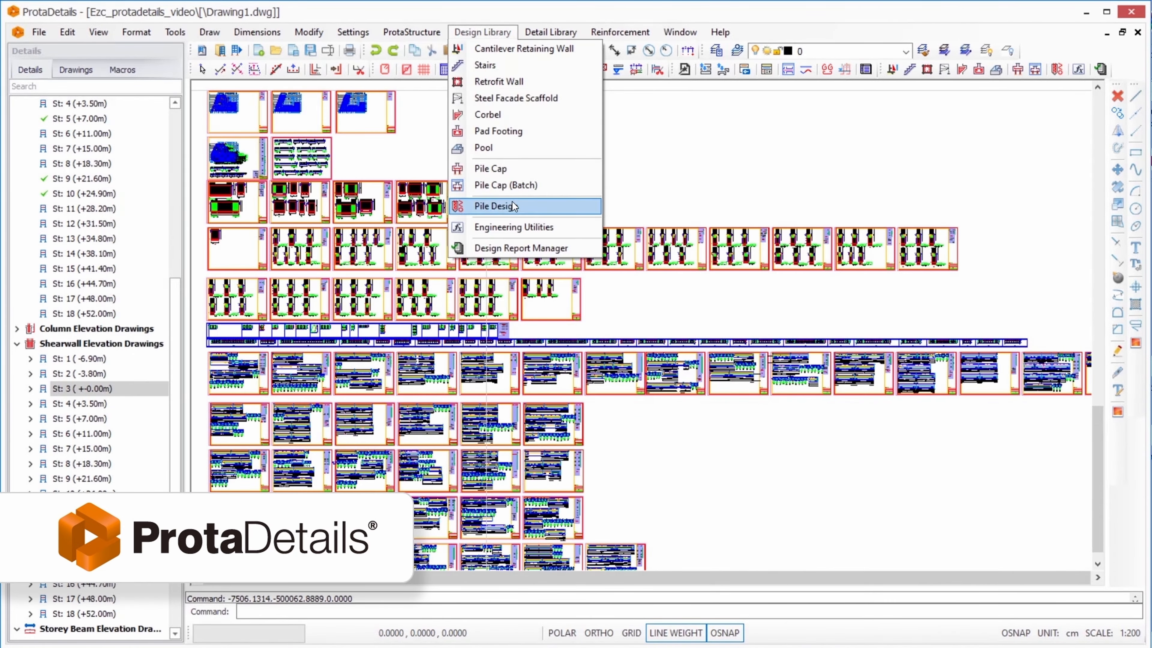
{"action": "left_click", "coordinate": [514, 227]}
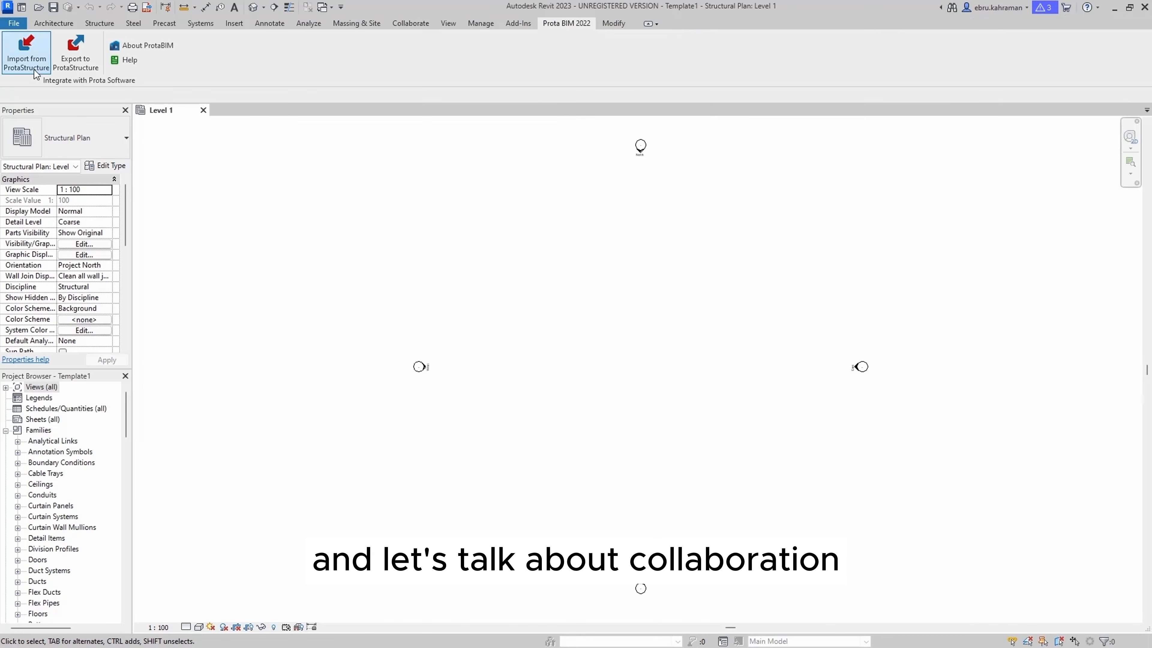
Step: Import the ProtaStructure model into Revit via Prota BIM 2022 and close the summary
{"action": "left_click", "coordinate": [26, 53]}
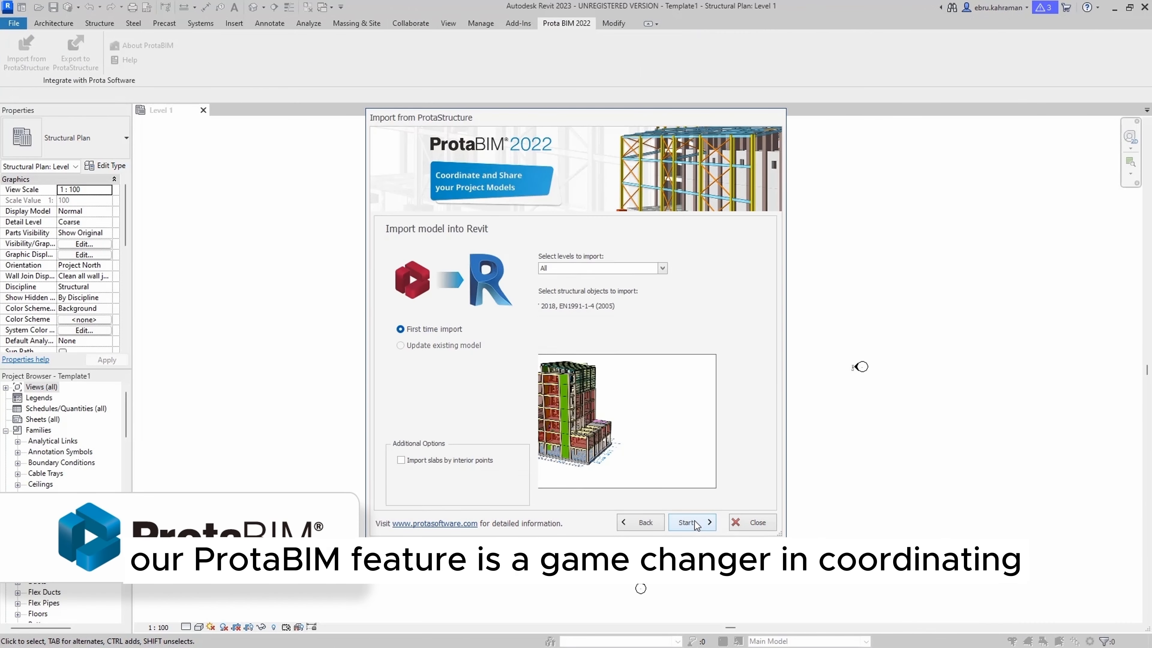
{"action": "left_click", "coordinate": [689, 523]}
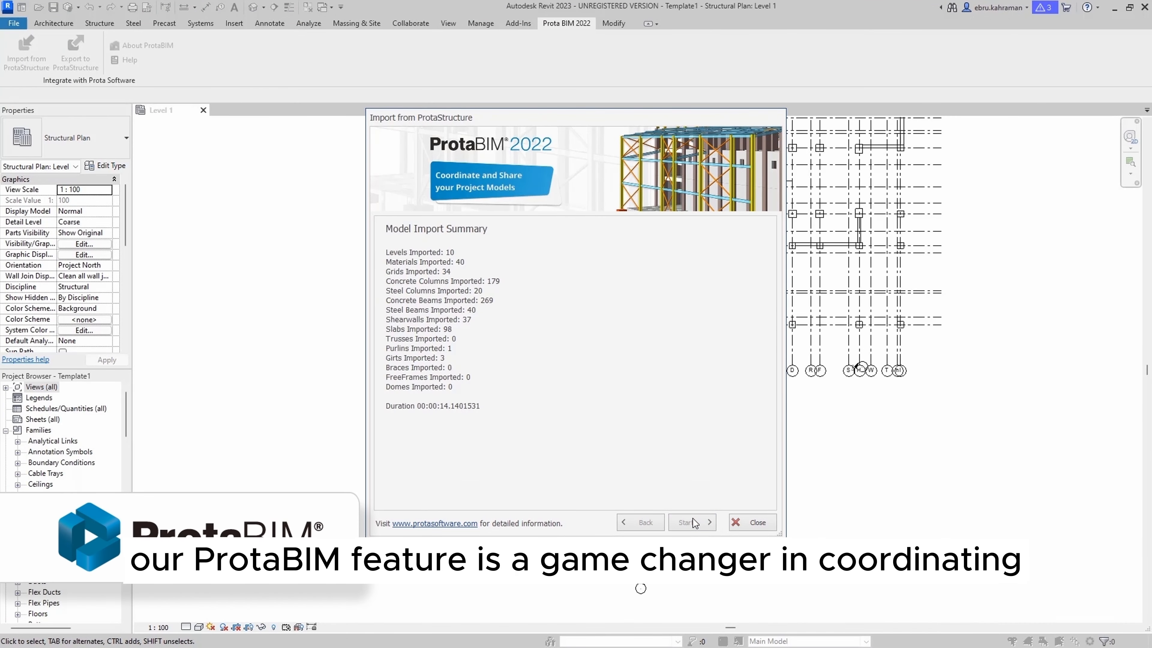
{"action": "left_click", "coordinate": [751, 522]}
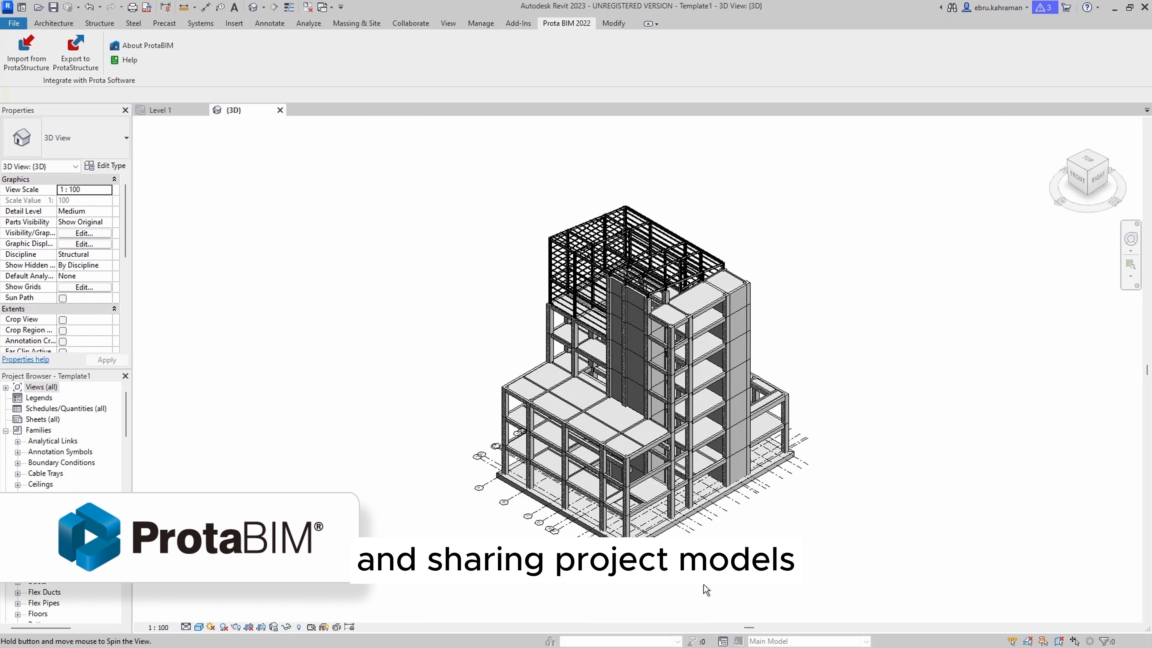
Step: Export the Revit model back to ProtaStructure, confirming the new export project settings
{"action": "left_click", "coordinate": [25, 52]}
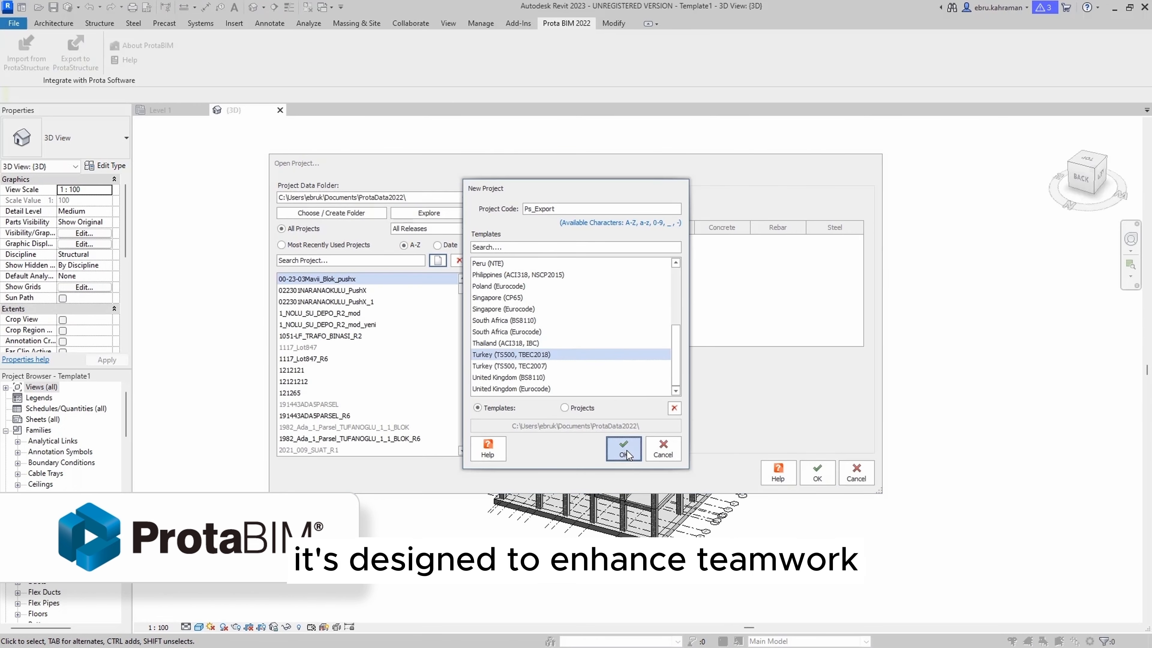
{"action": "left_click", "coordinate": [622, 449]}
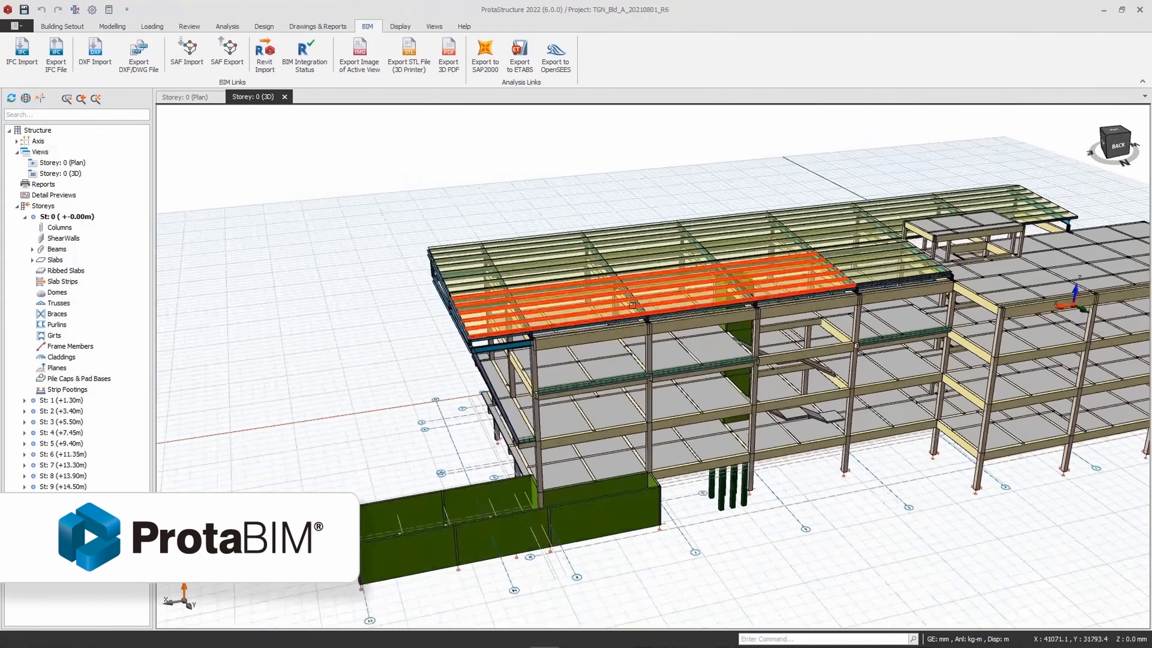
{"action": "left_click", "coordinate": [186, 52]}
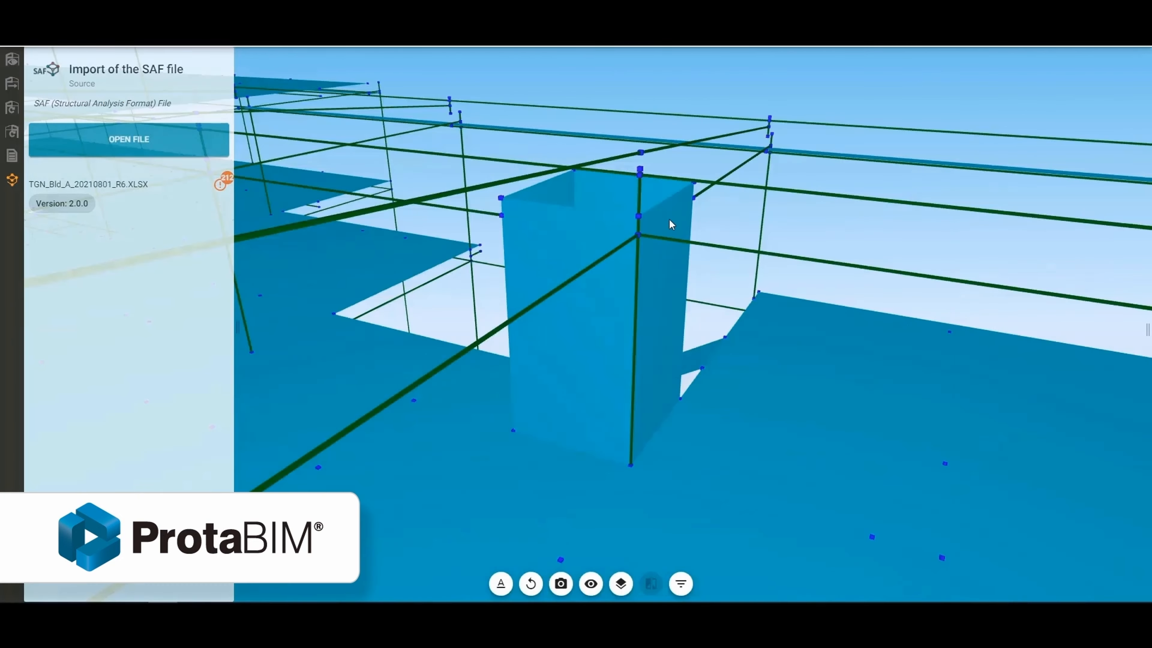